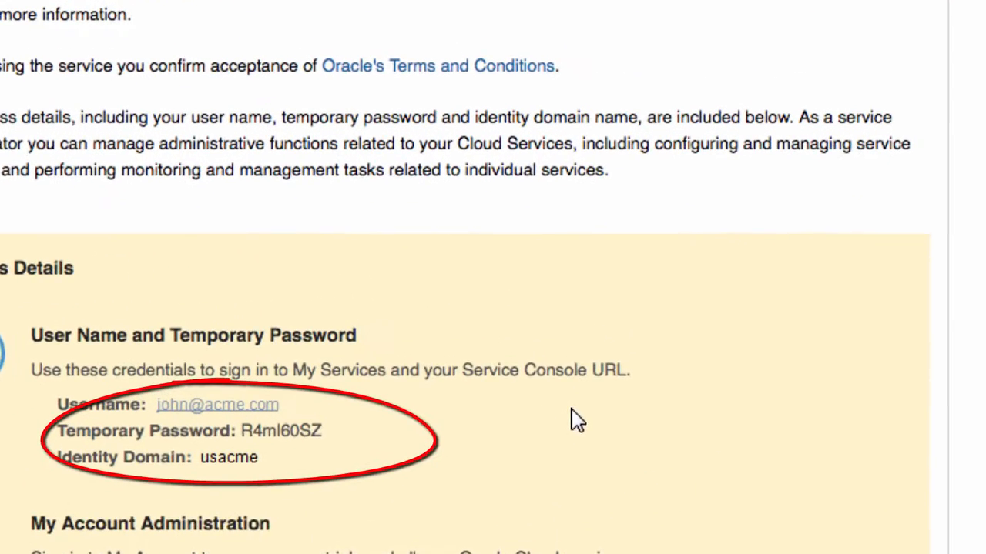
pyautogui.scroll(-3)
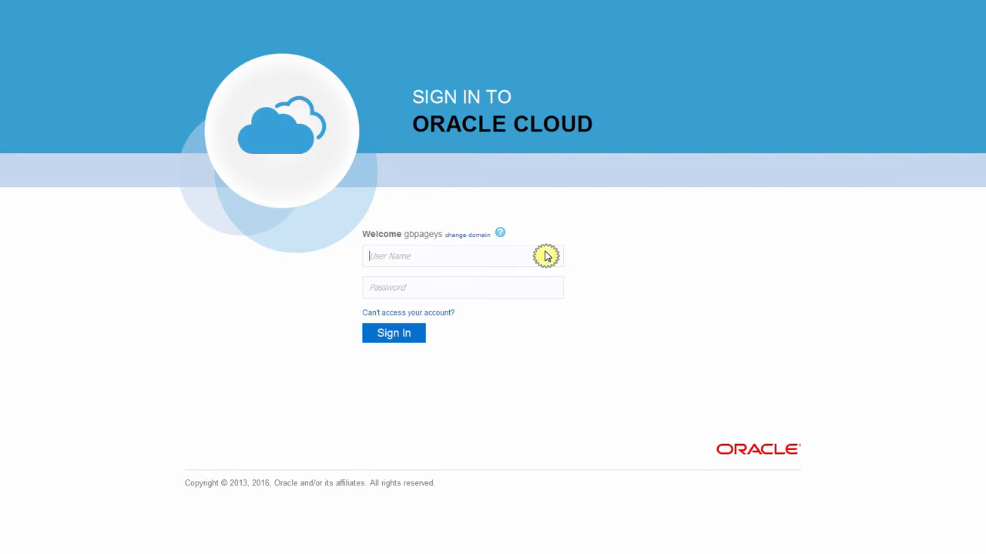
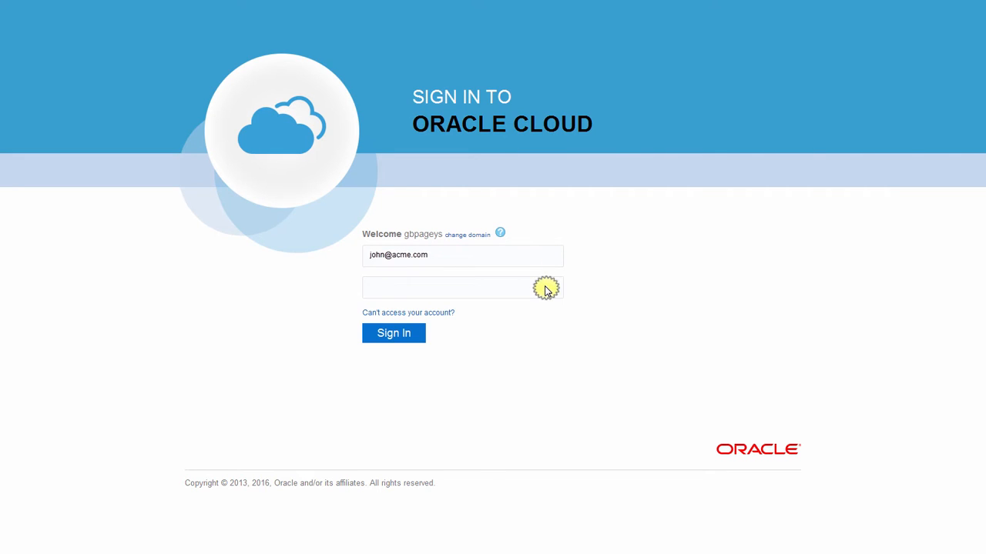
pyautogui.click(394, 333)
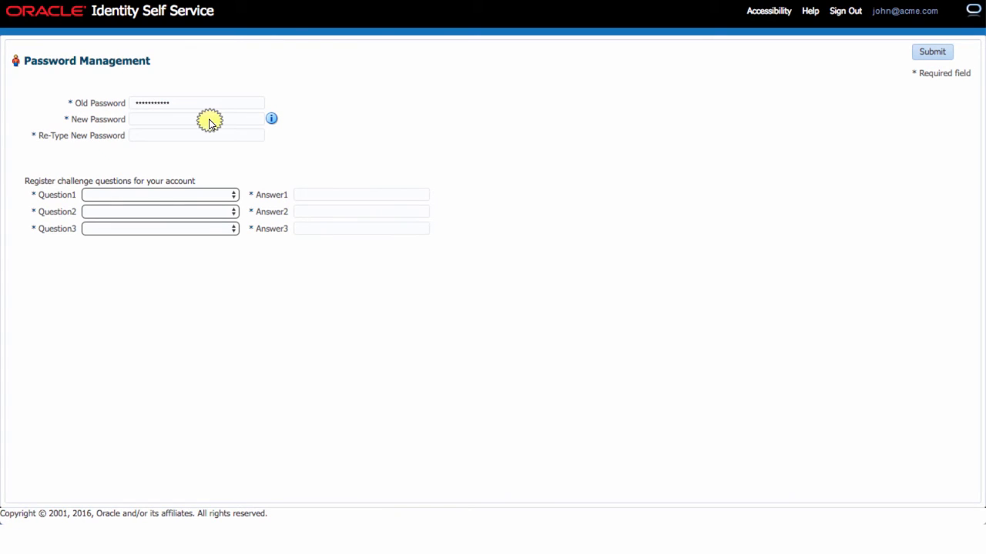
pyautogui.write('**')
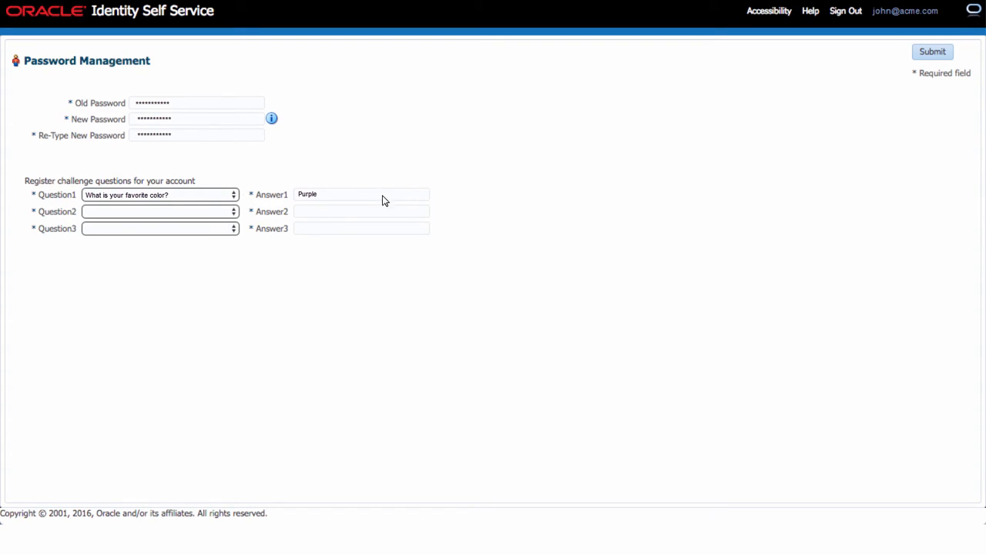
pyautogui.click(160, 211)
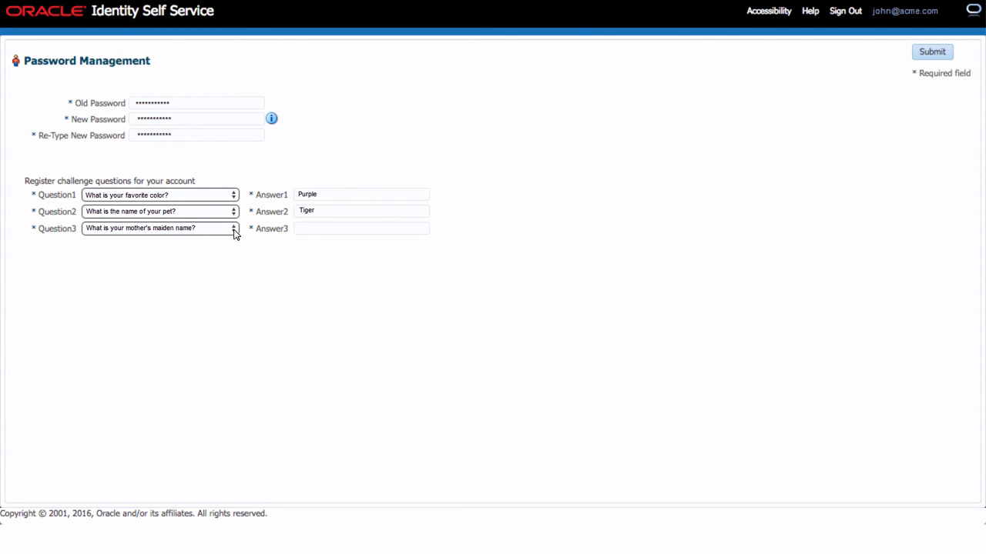
pyautogui.write('DaSilva')
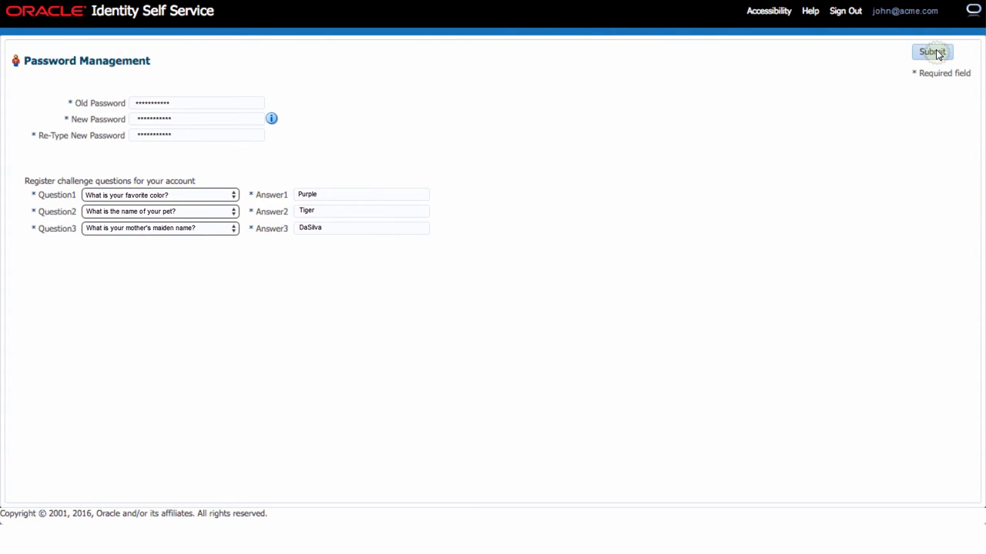
pyautogui.click(933, 52)
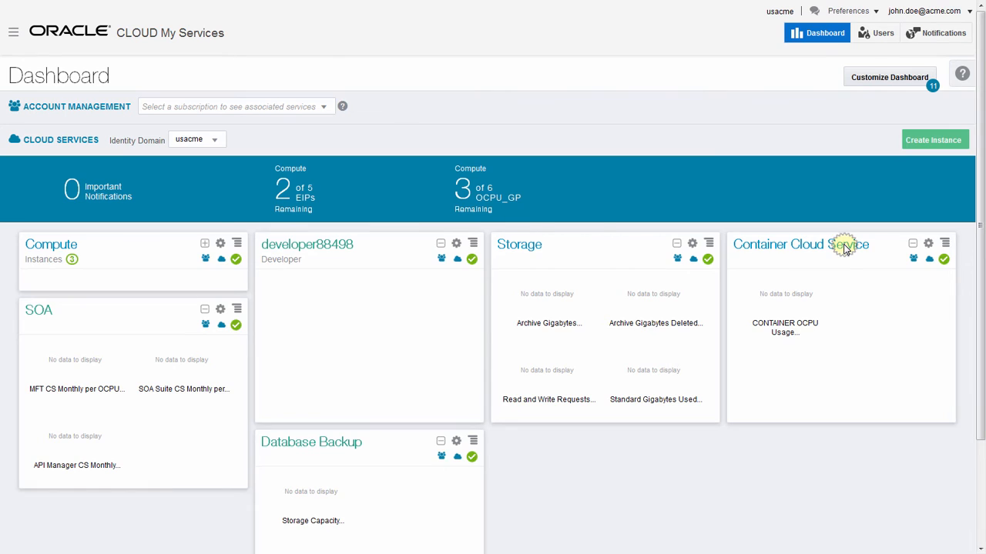
# Reach the Container Cloud Service console's Services page from the service tile and welcome page
pyautogui.click(776, 243)
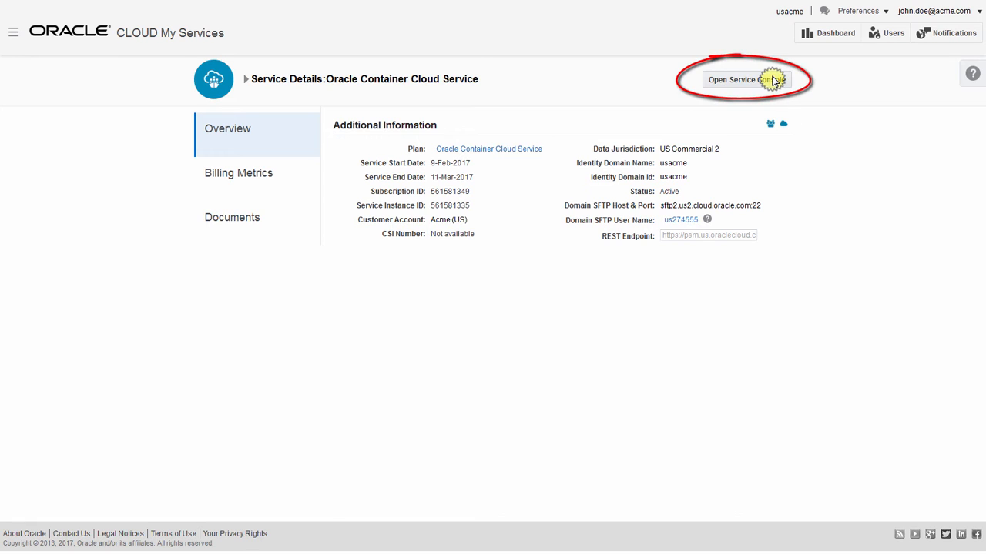
pyautogui.click(730, 80)
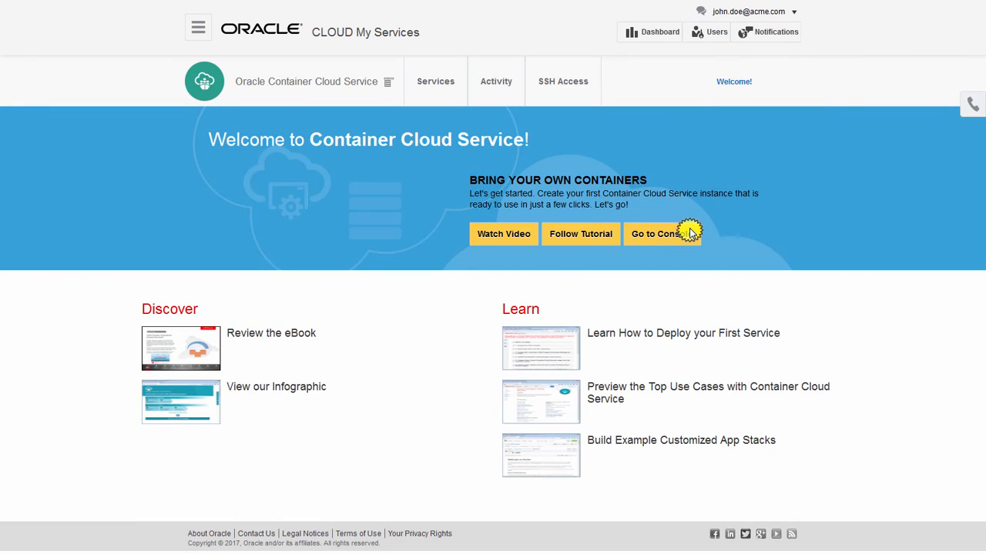
pyautogui.click(653, 234)
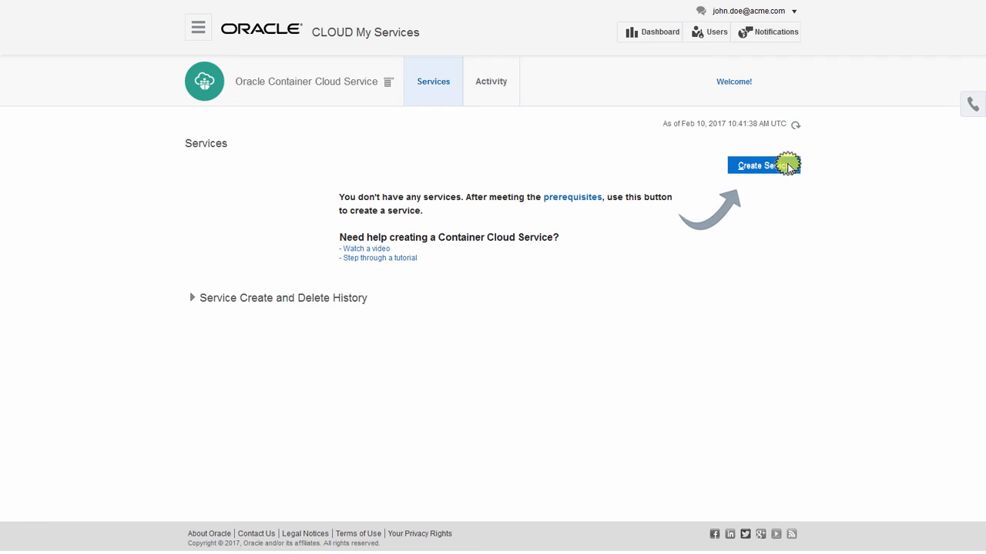
# Start a new container service and upload an SSH public key file for it
pyautogui.click(758, 165)
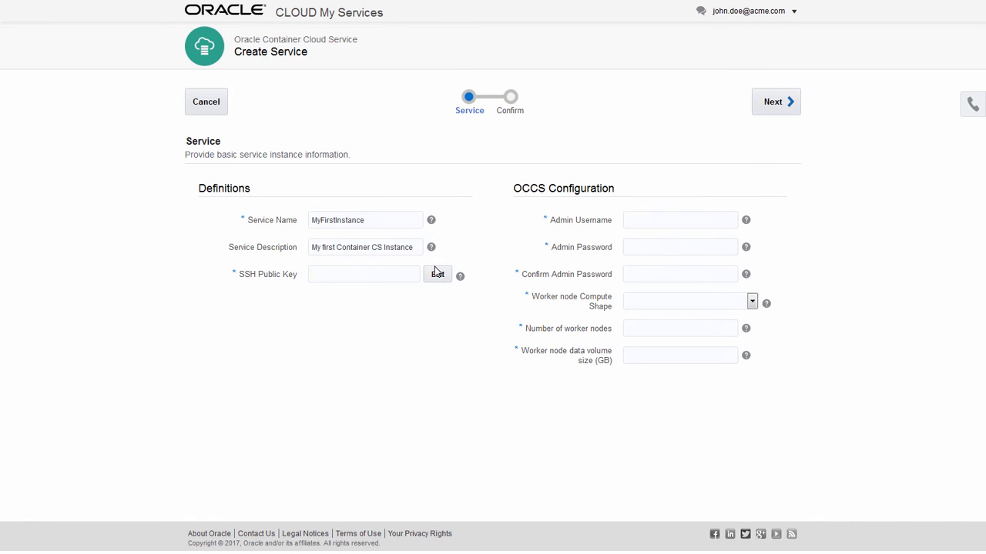
pyautogui.click(437, 275)
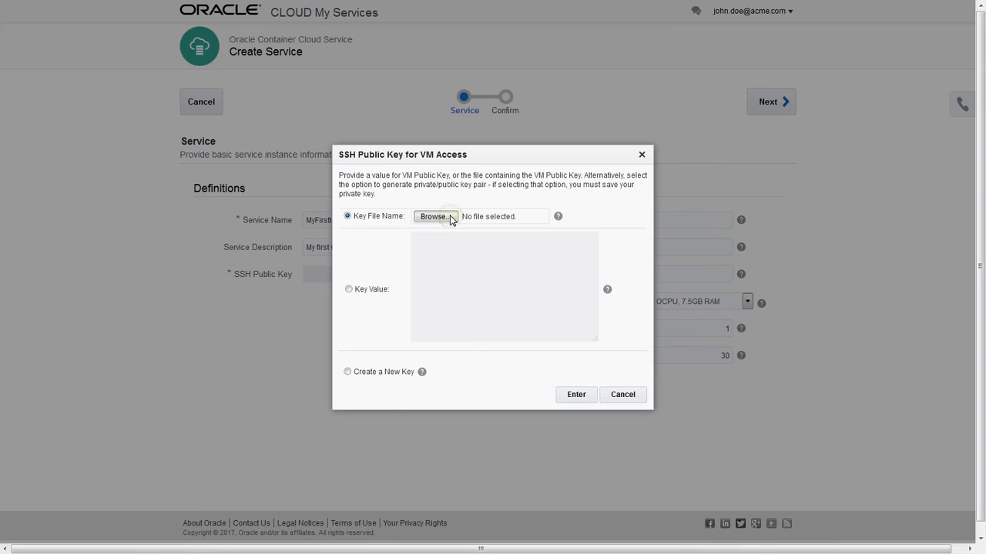
pyautogui.click(434, 215)
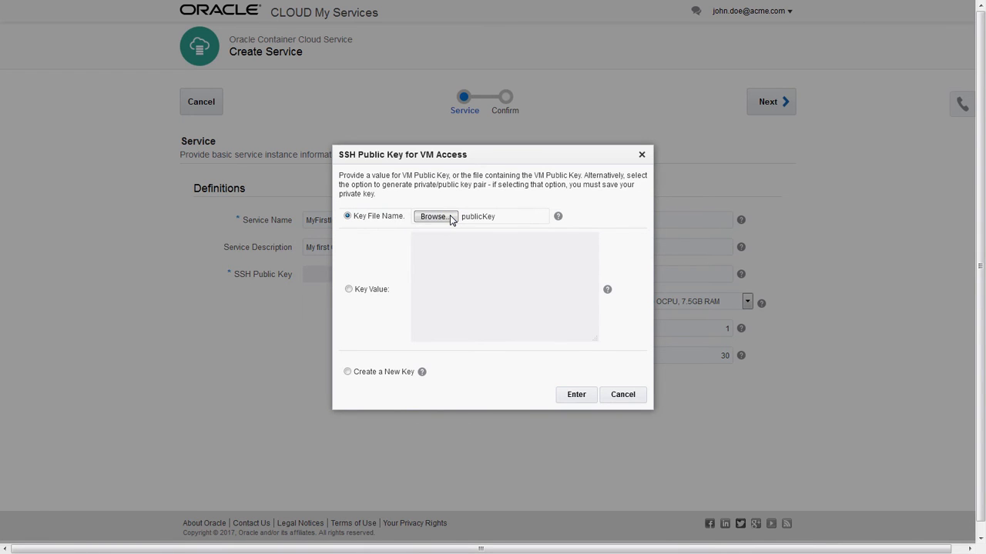
pyautogui.click(576, 394)
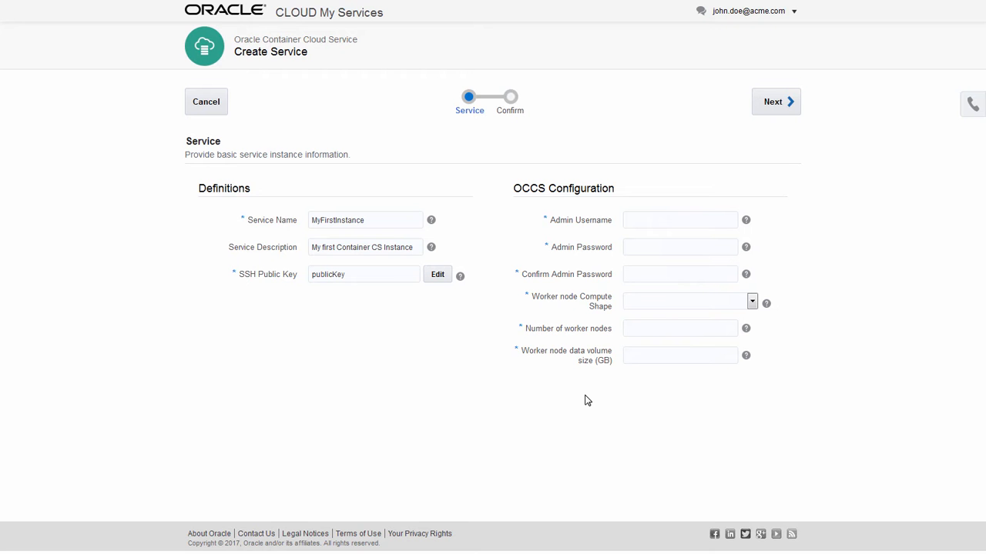
# Set admin username 'admin' with password, OC3 compute shape and 2 worker nodes
pyautogui.write('admin')
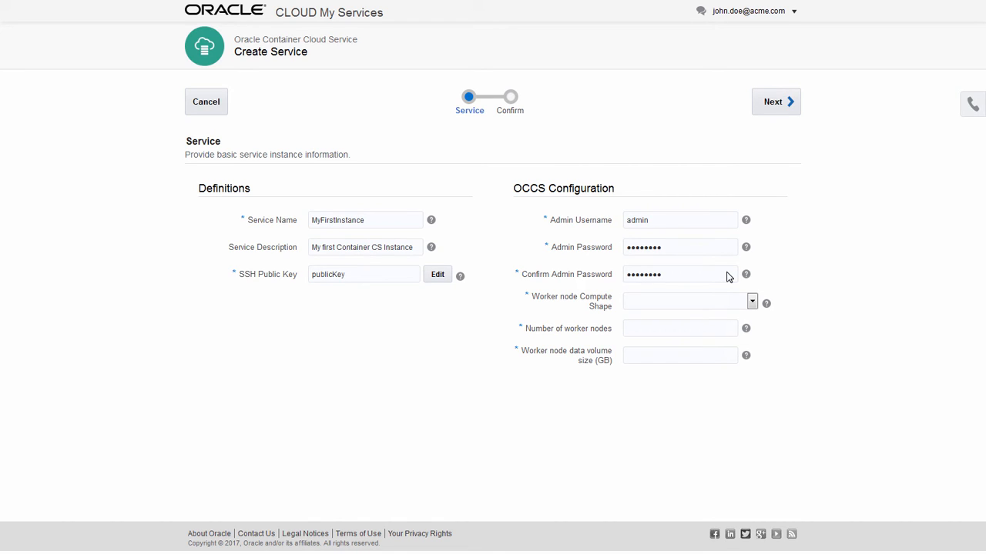
pyautogui.click(752, 301)
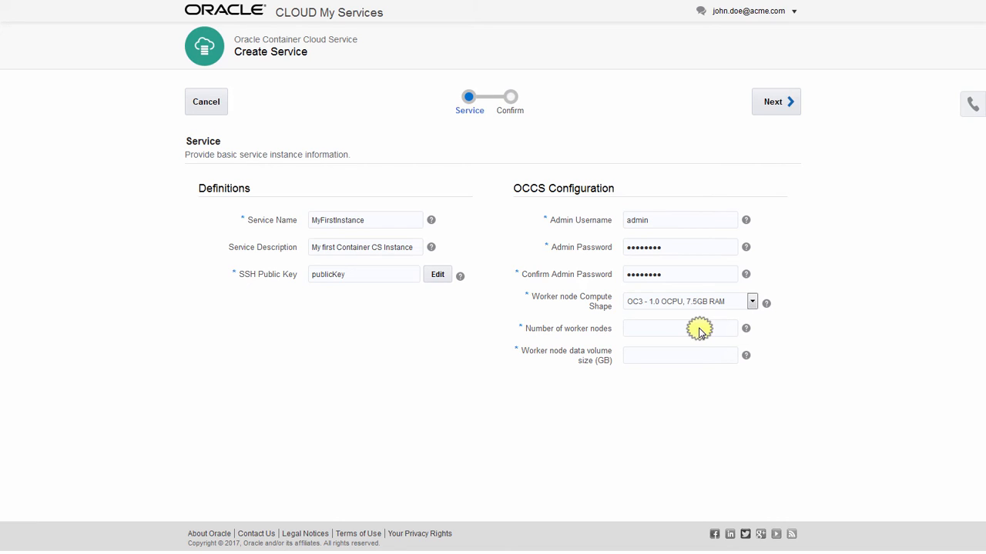
pyautogui.write('2')
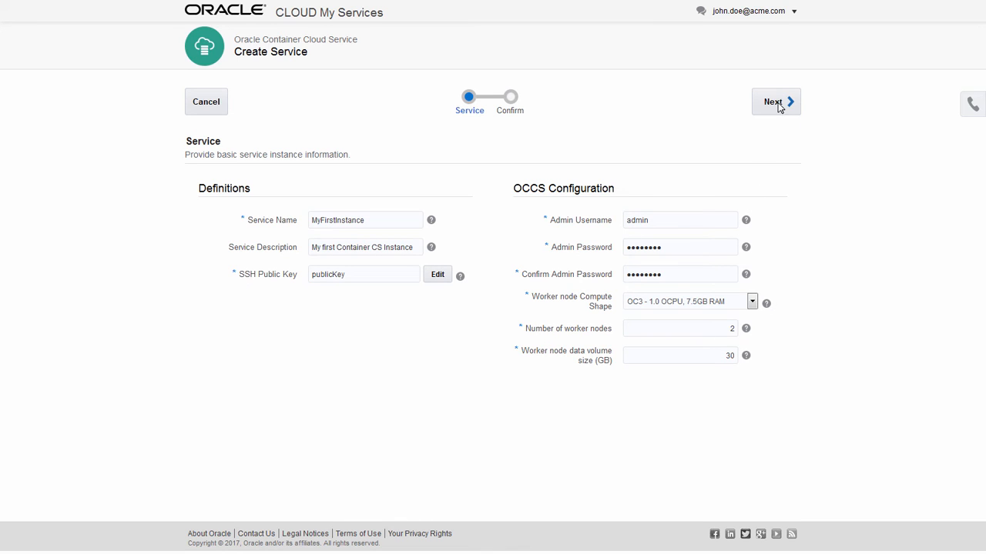
# Create MyFirstInstance from the confirmation page and launch its Container Console
pyautogui.click(775, 102)
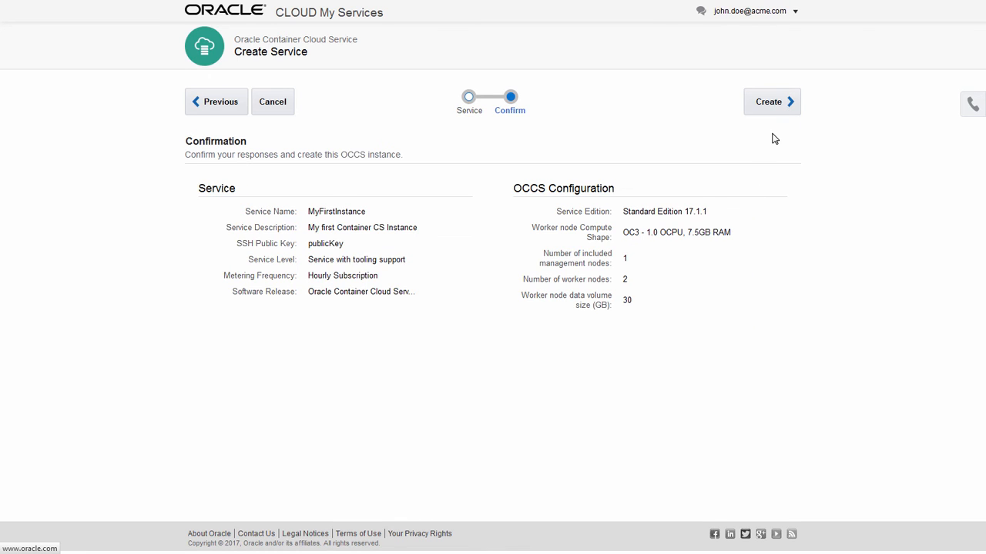
pyautogui.click(769, 102)
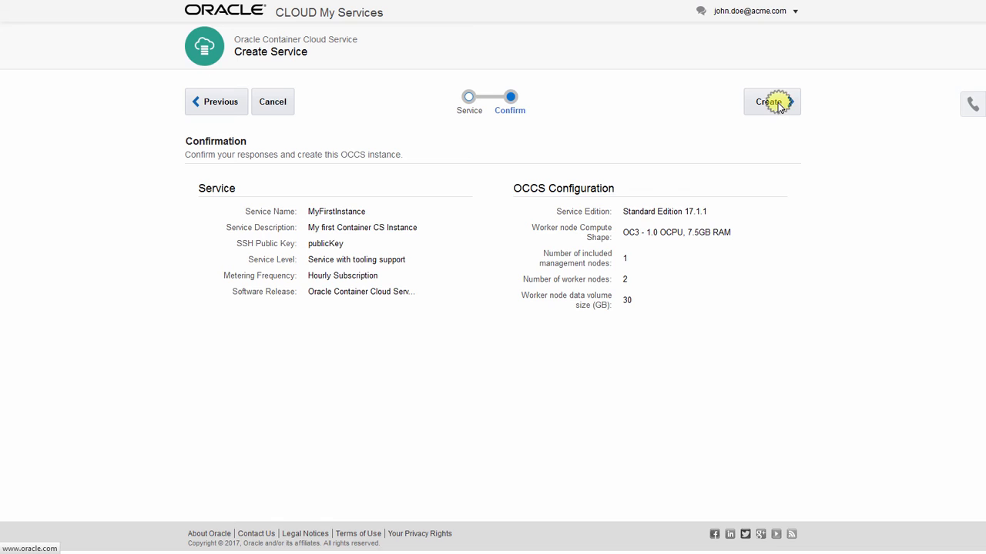
pyautogui.click(772, 102)
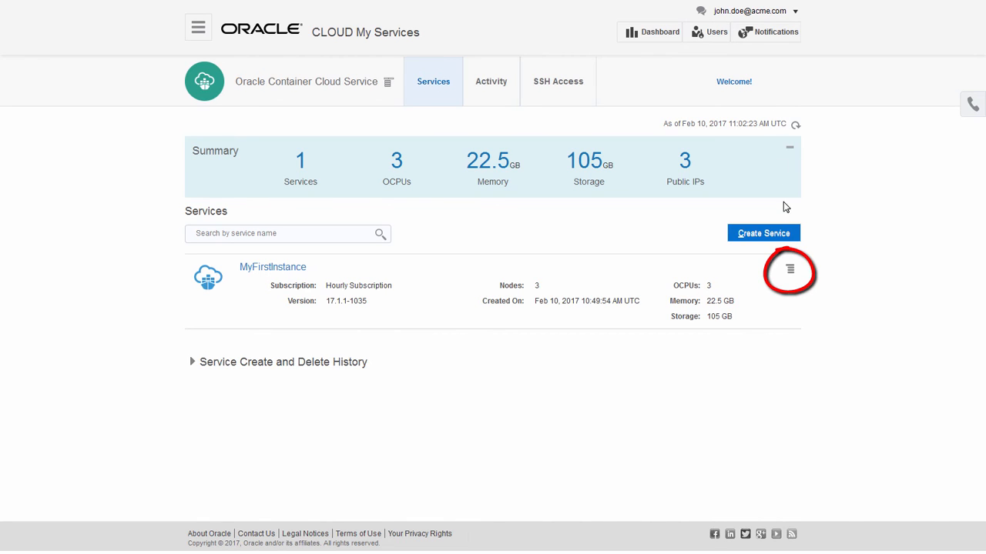
pyautogui.click(788, 271)
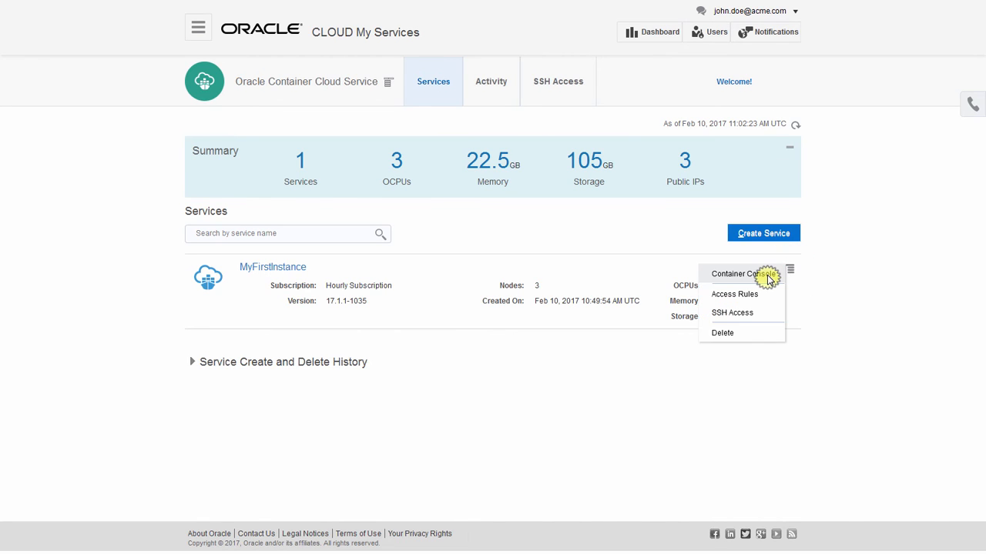
pyautogui.click(742, 274)
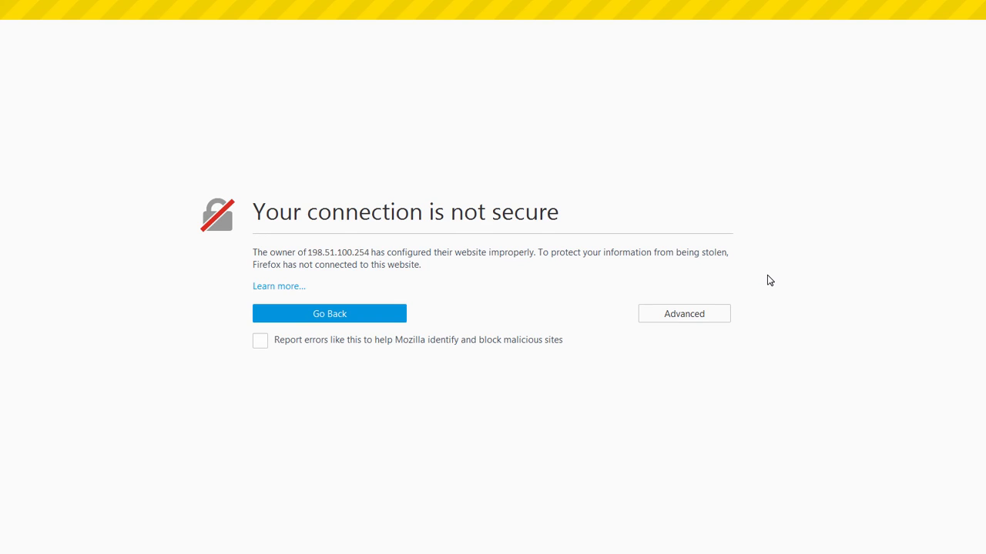
pyautogui.moveTo(727, 310)
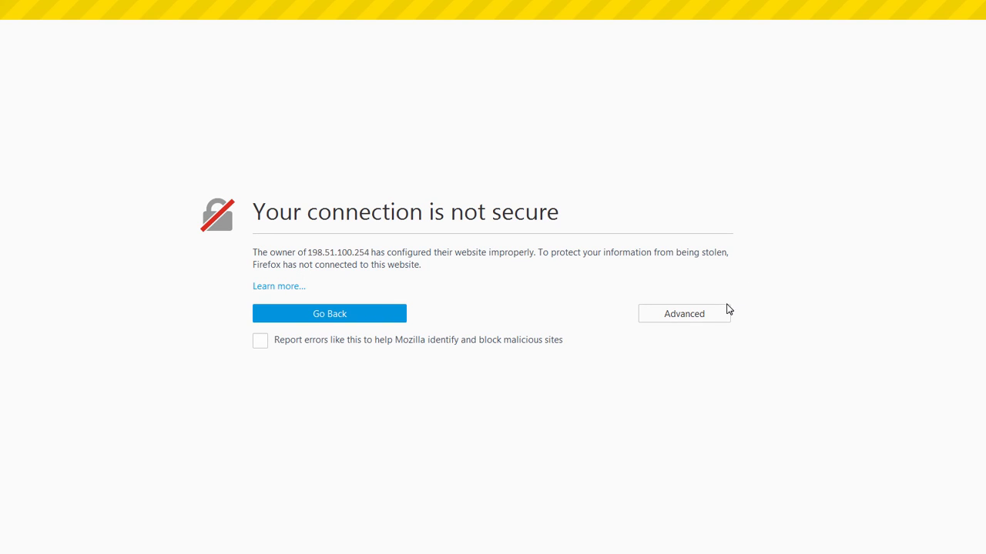
# Add a permanent Firefox security exception for the console's untrusted certificate
pyautogui.click(684, 315)
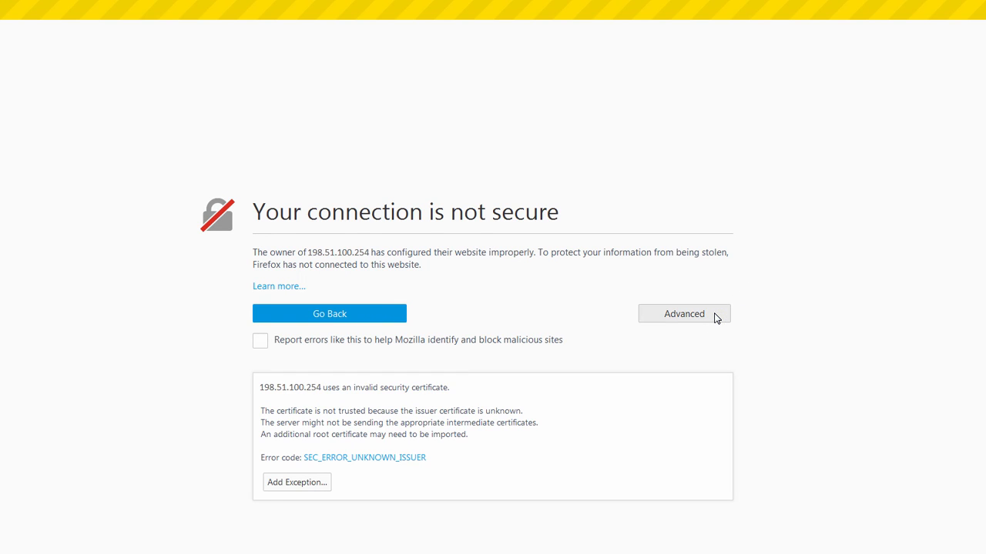
pyautogui.click(296, 482)
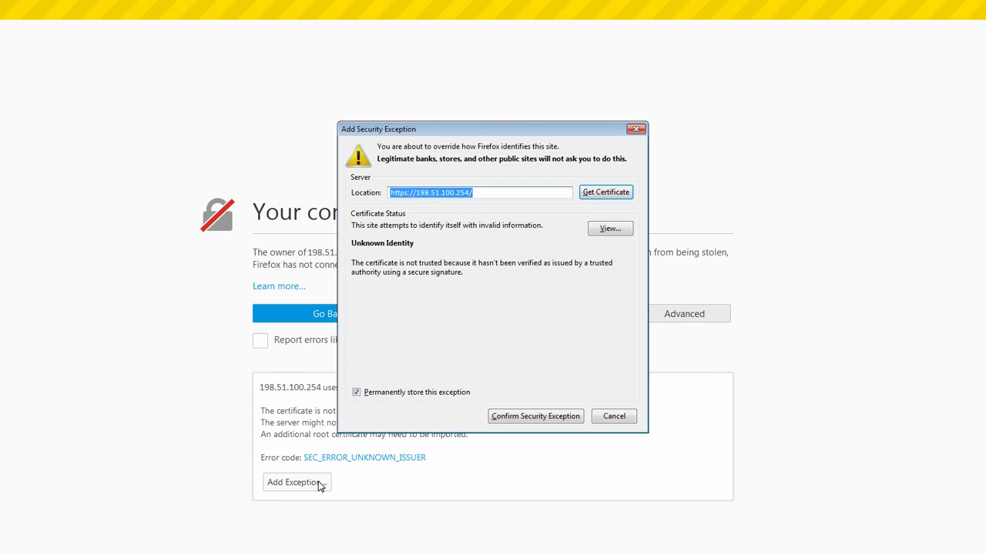
pyautogui.moveTo(536, 416)
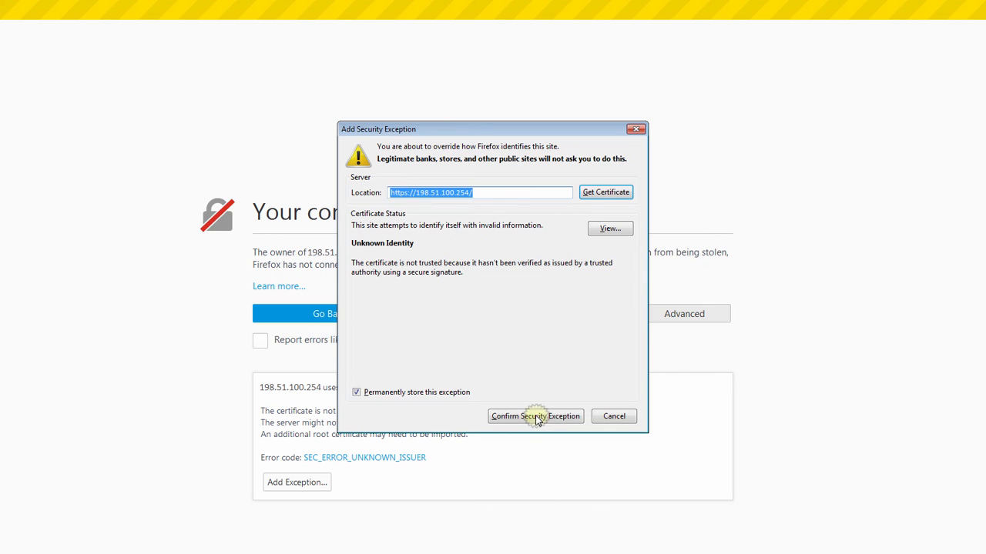
pyautogui.click(536, 415)
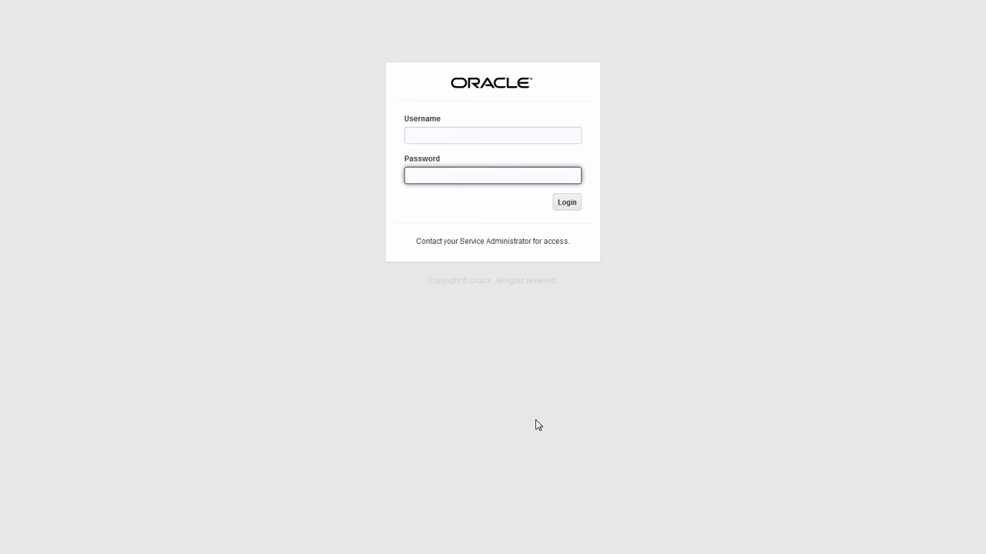
pyautogui.moveTo(521, 168)
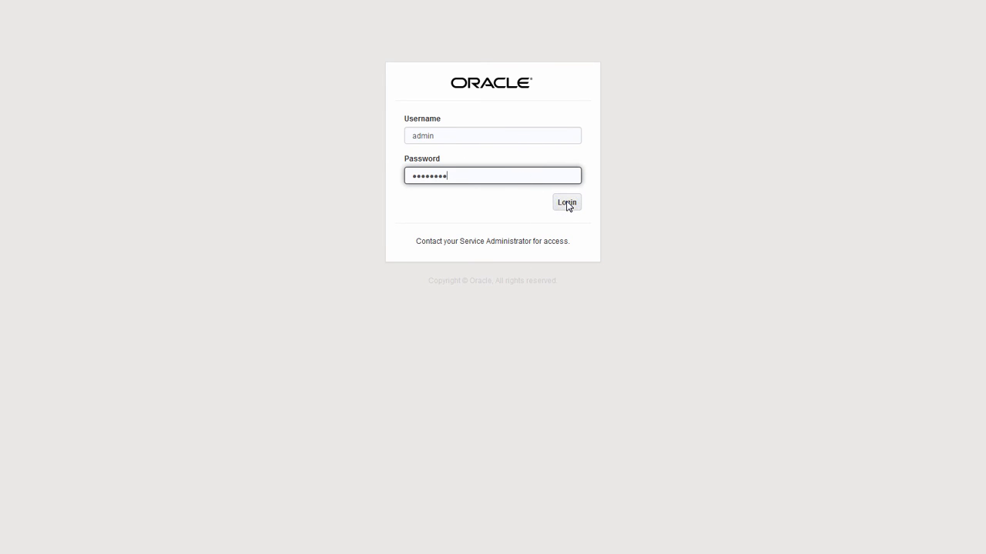
# Log in to the Container Console as admin and show the Services list
pyautogui.click(567, 202)
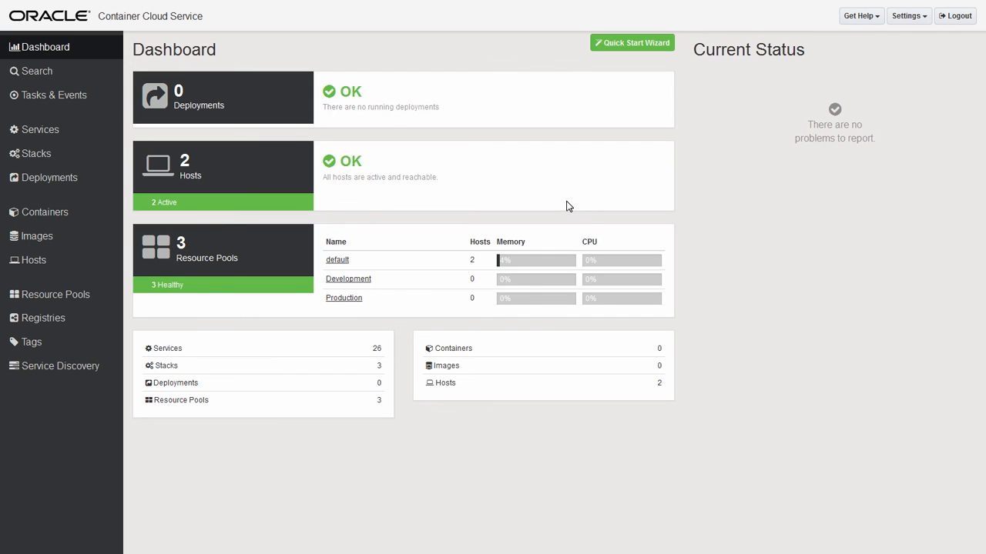
pyautogui.moveTo(247, 158)
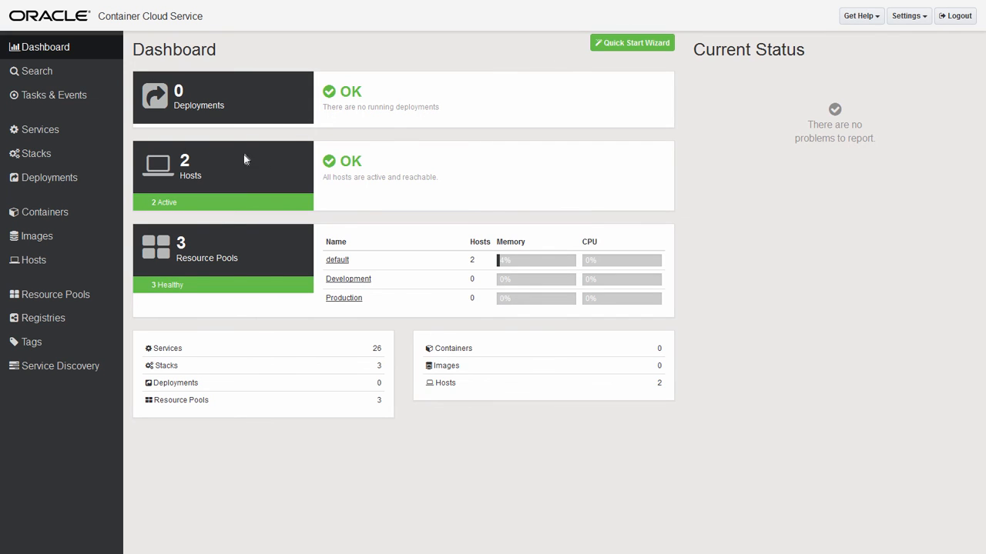
pyautogui.click(40, 129)
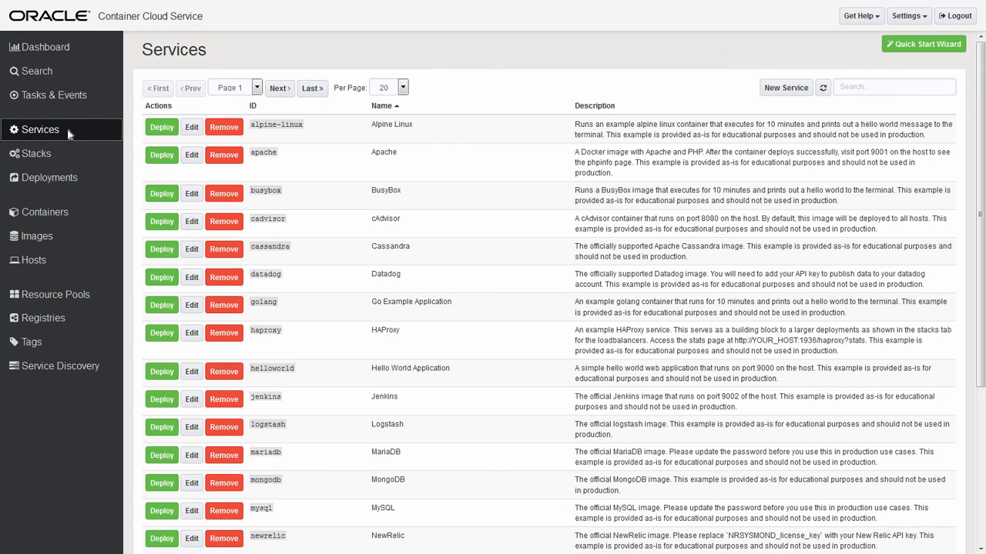